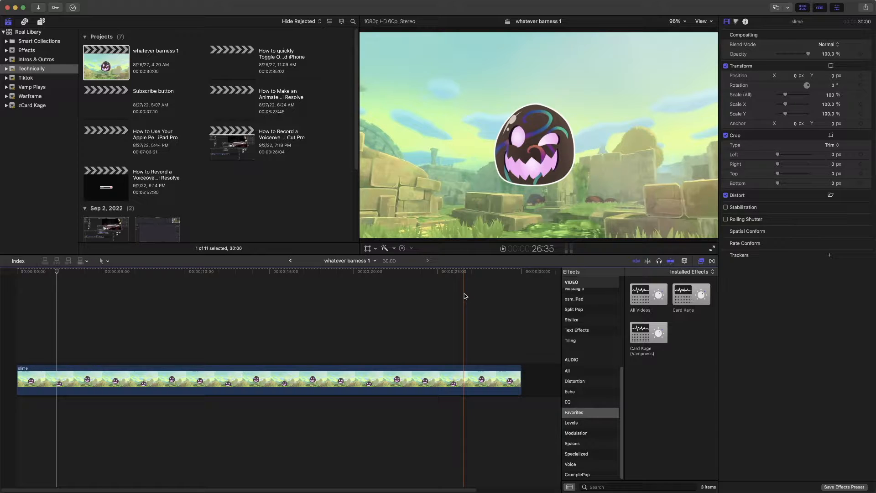
# - Blade the slime clip at two points and Option-drag the middle section up as a connected copy
pyautogui.click(427, 273)
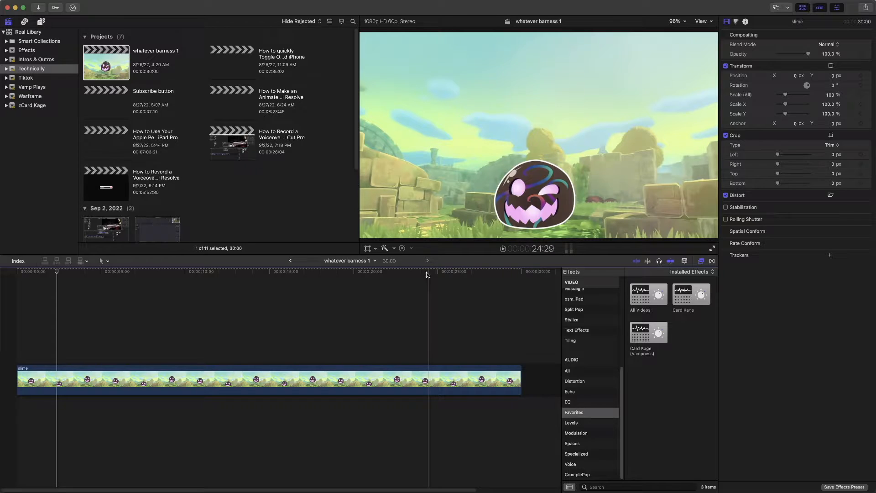
pyautogui.click(59, 271)
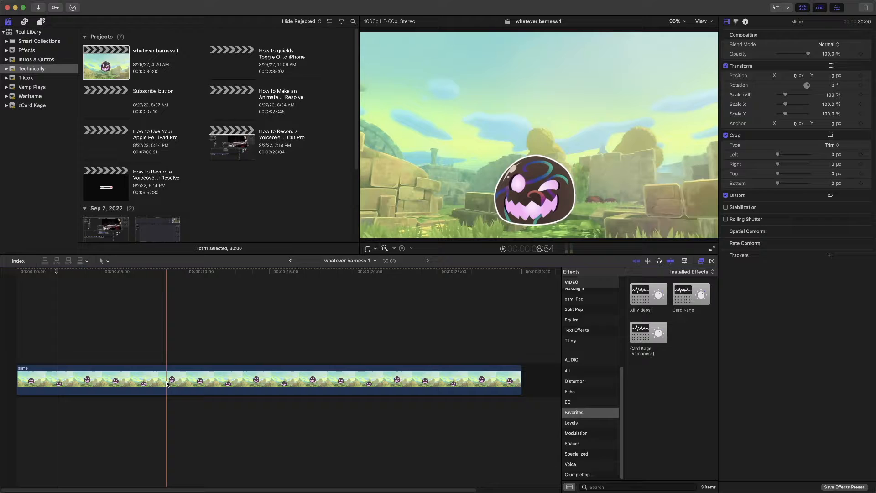
pyautogui.click(132, 381)
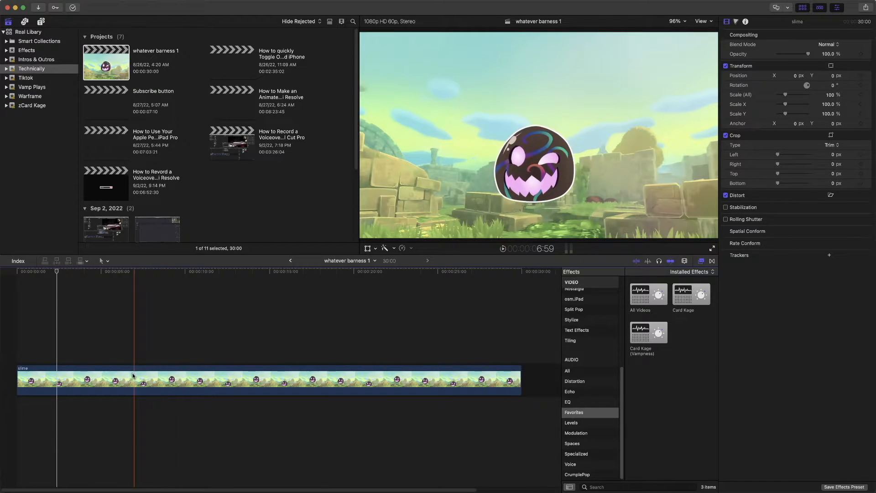
pyautogui.click(56, 359)
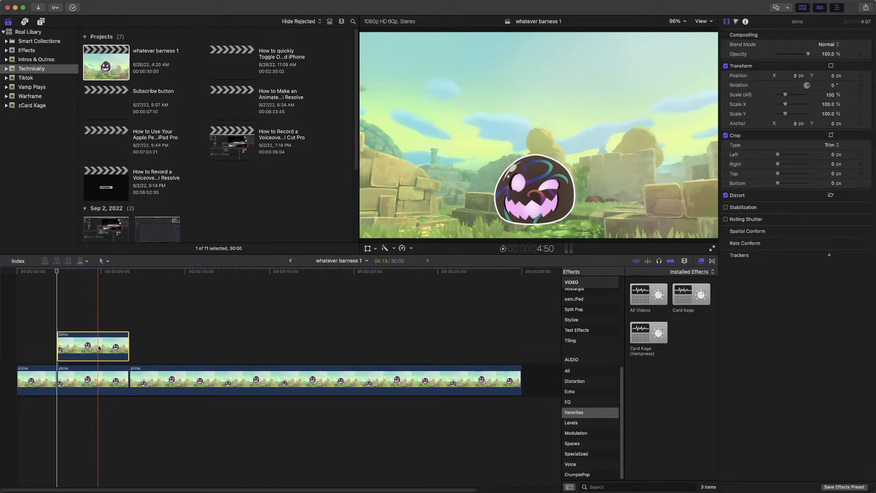
pyautogui.click(325, 273)
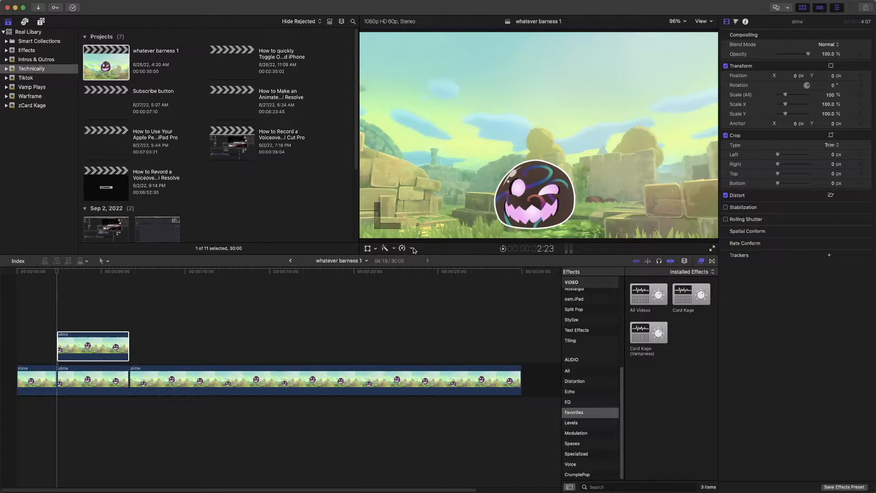
# - Retime the copied slime section to Slow 50%, ending around 43% speed
pyautogui.click(401, 248)
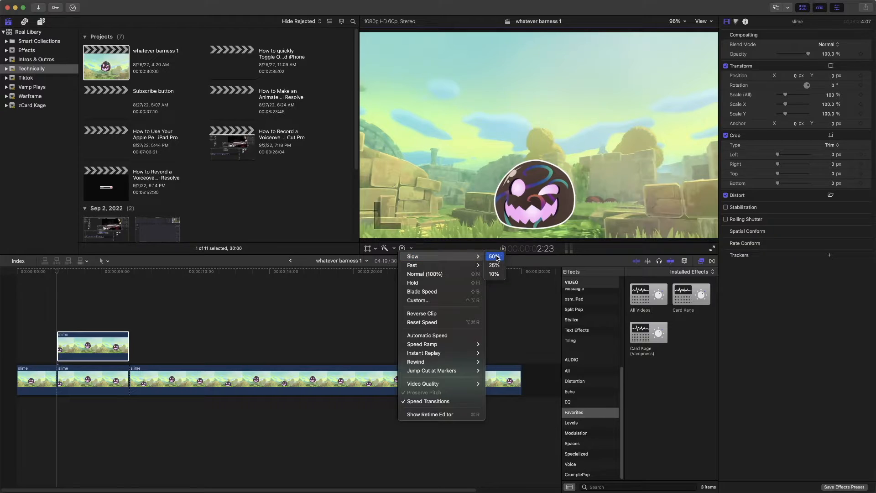
pyautogui.click(493, 256)
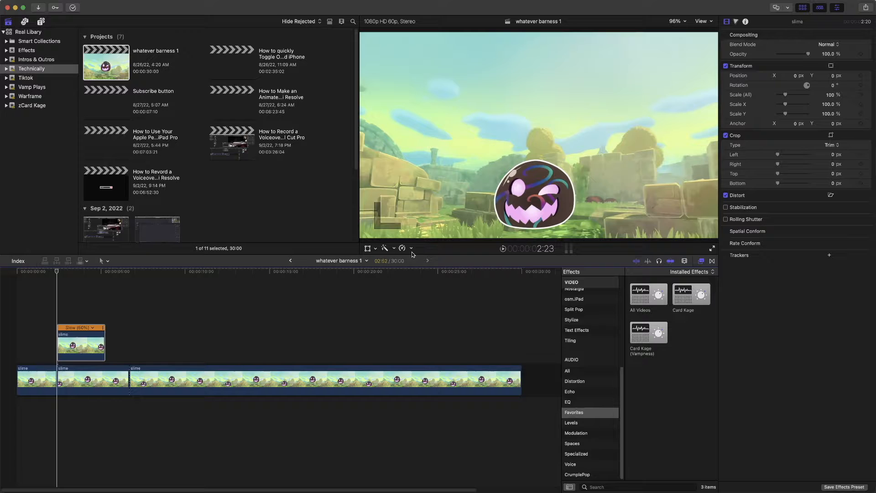
pyautogui.click(401, 248)
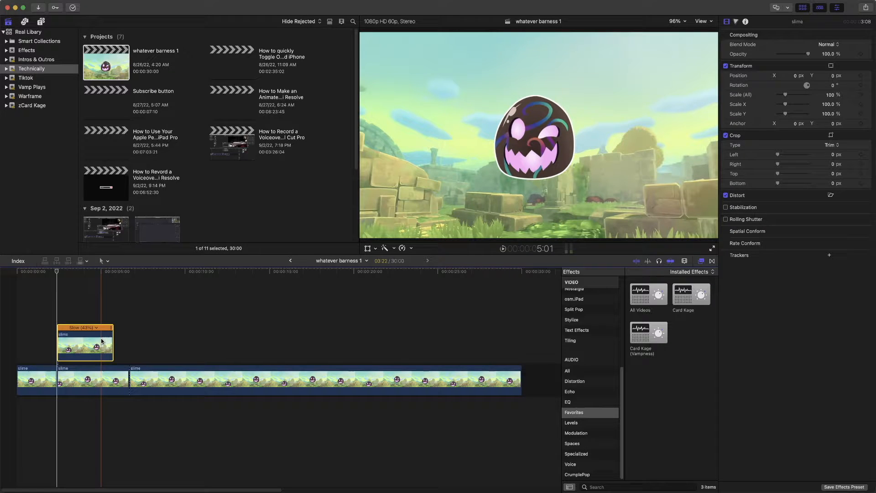
pyautogui.rightClick(100, 340)
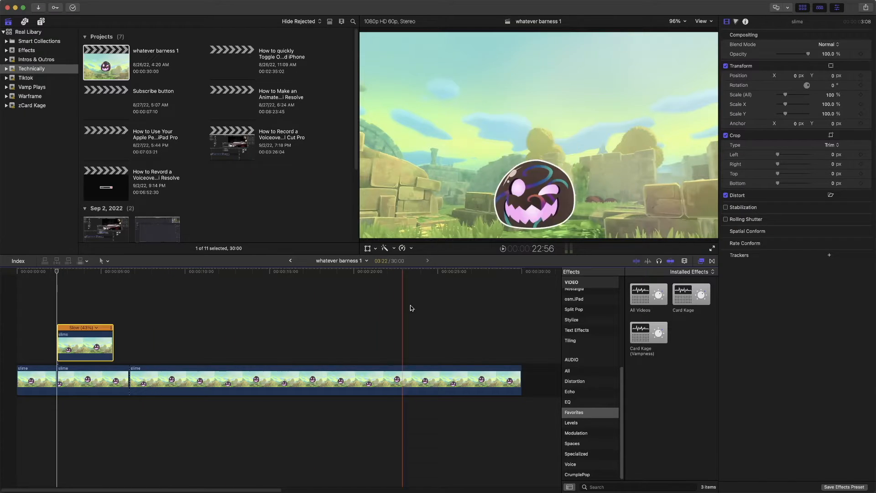
# - Apply the Directional effect from the Blur category to the slowed slime clip
pyautogui.scroll(3)
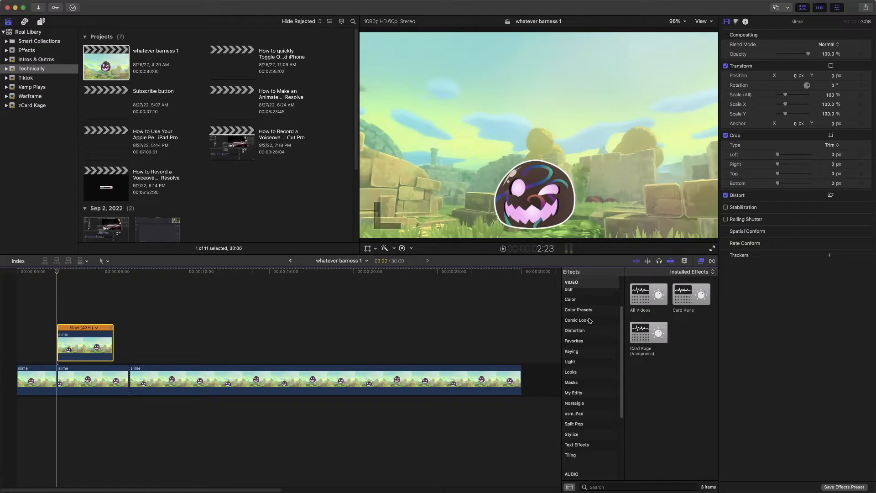
pyautogui.scroll(3)
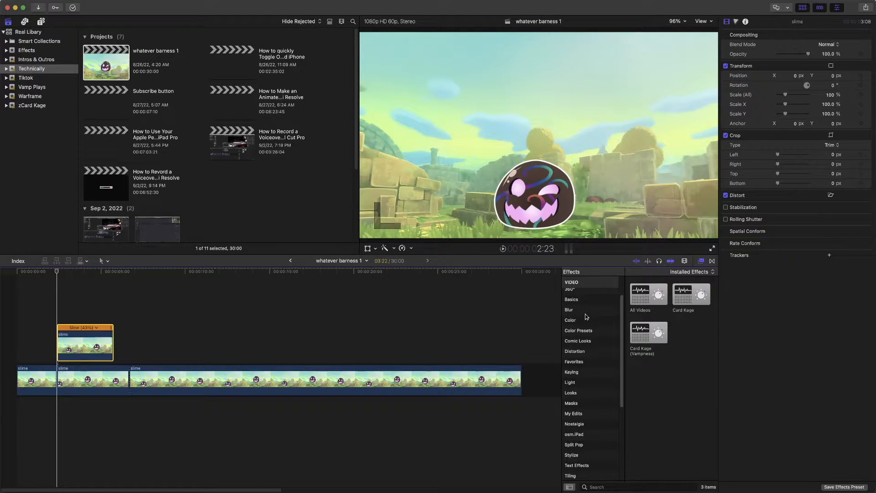
pyautogui.click(568, 309)
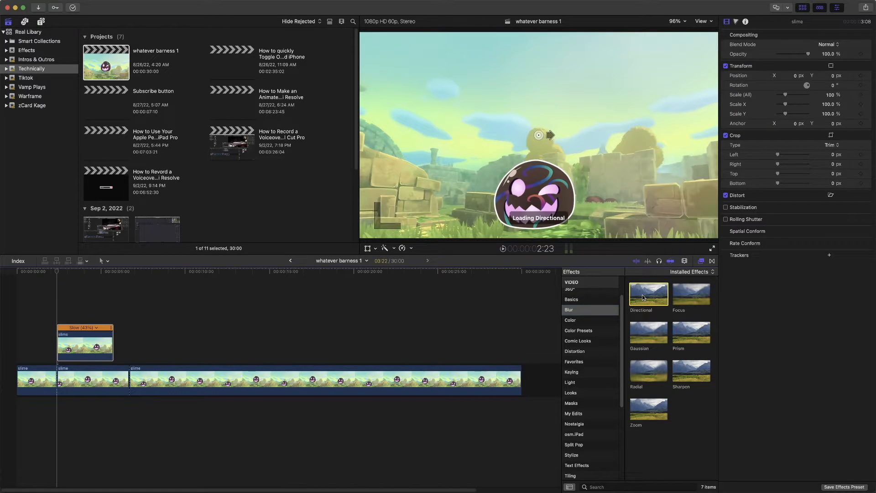
pyautogui.doubleClick(648, 292)
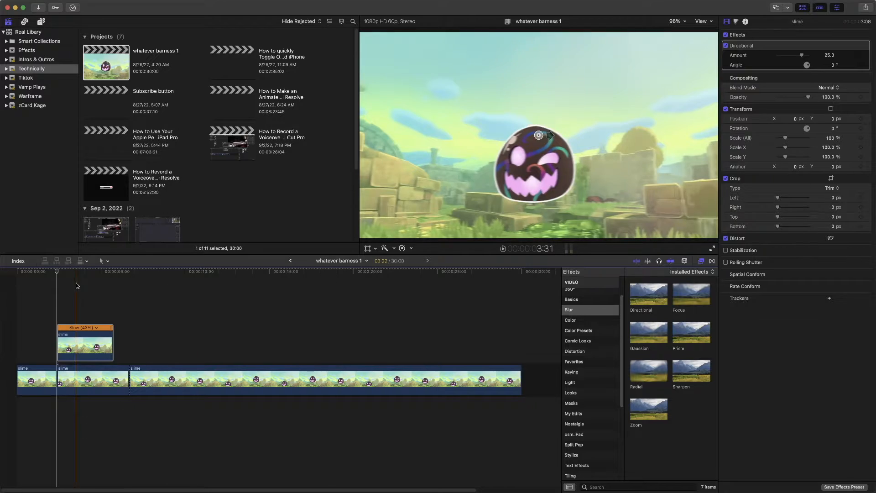
# - Start a New Compound Clip from the blurred slime clip's context menu
pyautogui.rightClick(84, 341)
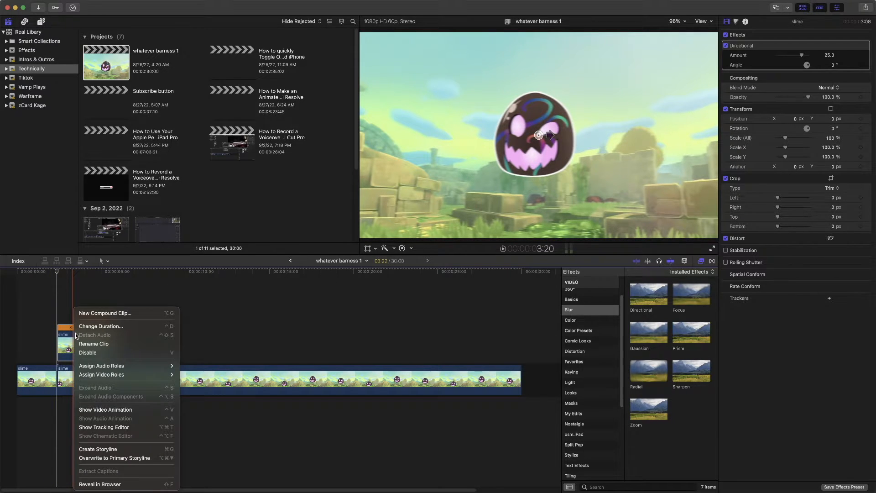
pyautogui.moveTo(126, 312)
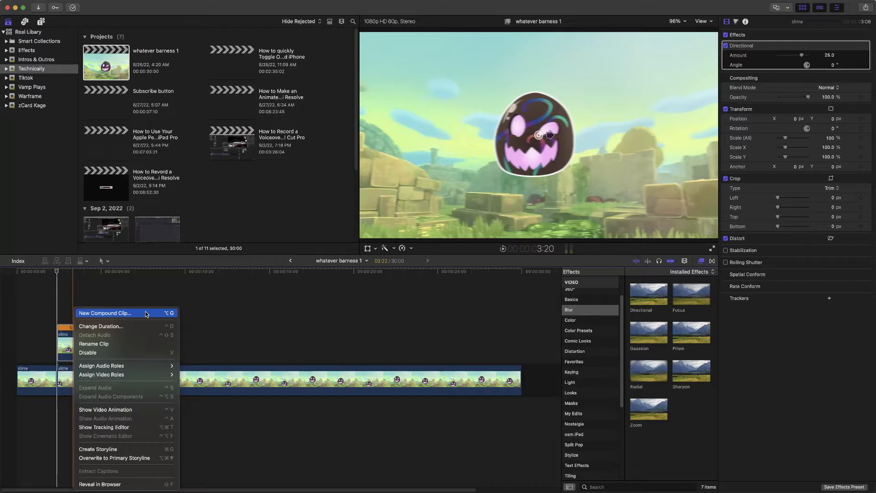
pyautogui.click(105, 312)
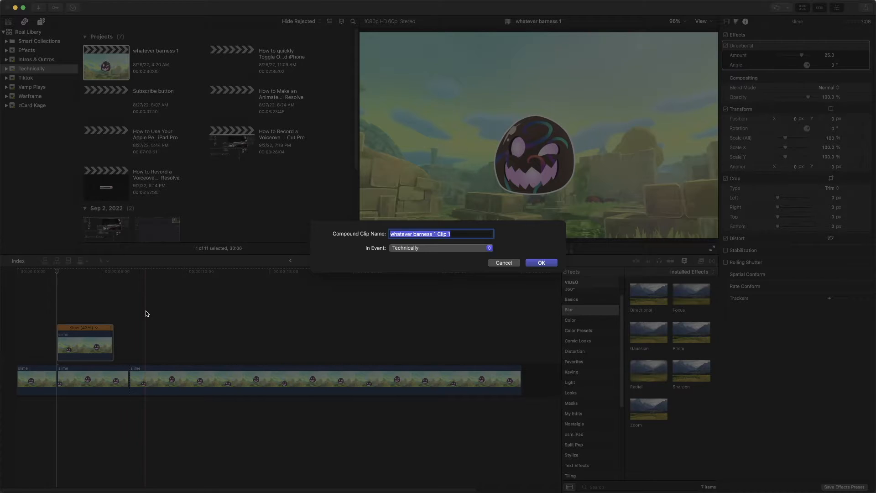
# - Name the compound clip 'fake' in the Technically event and confirm
pyautogui.write('fake')
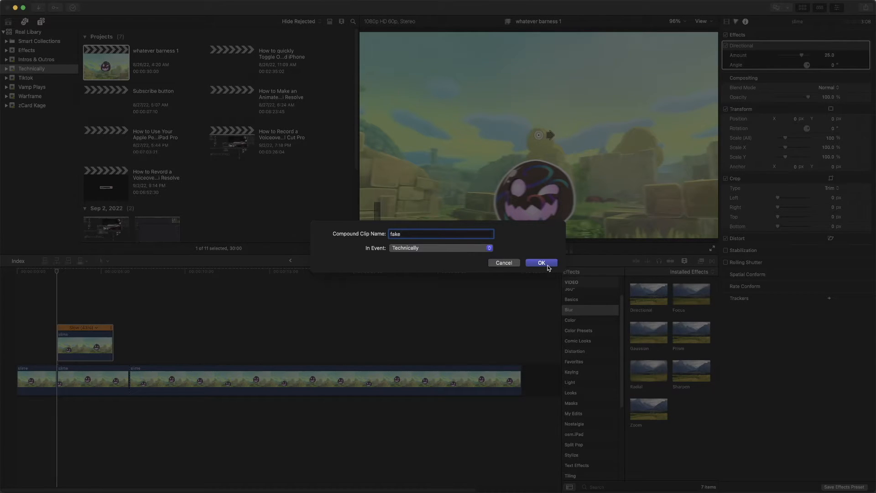
pyautogui.click(540, 263)
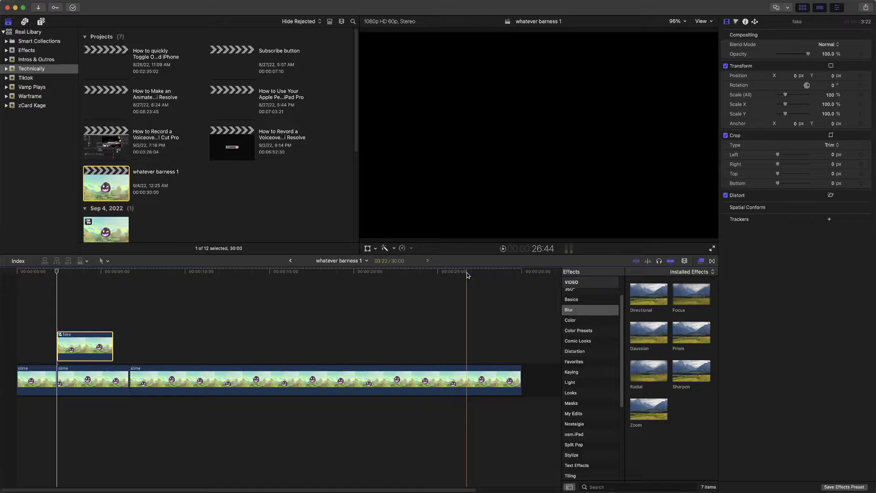
pyautogui.click(78, 310)
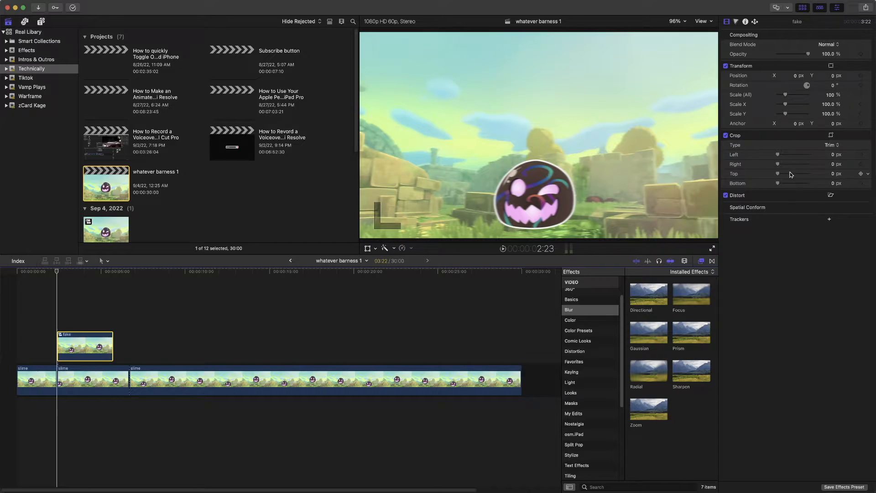
pyautogui.moveTo(780, 150)
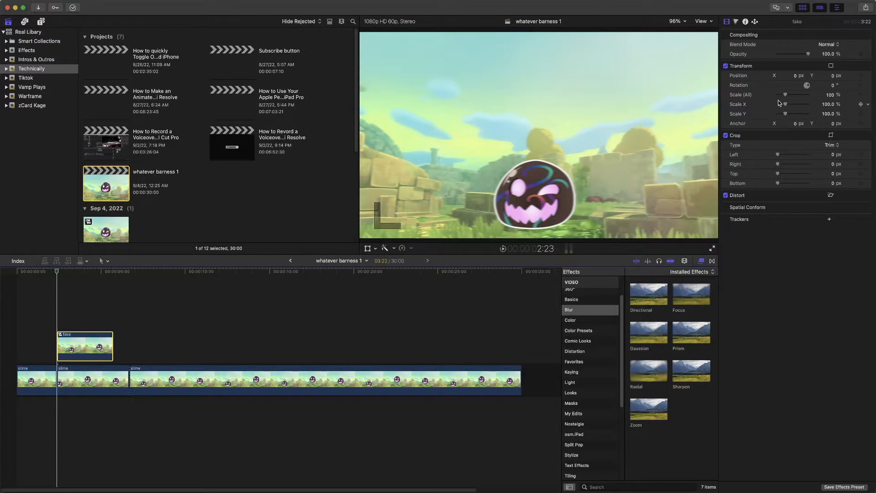
pyautogui.moveTo(745, 73)
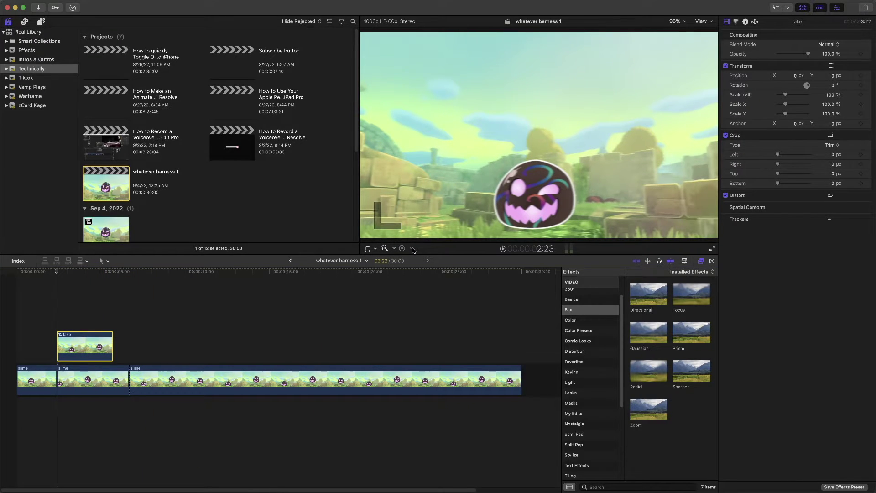
# - Retime the fake compound clip to 50%, then select and delete it from the timeline
pyautogui.click(402, 248)
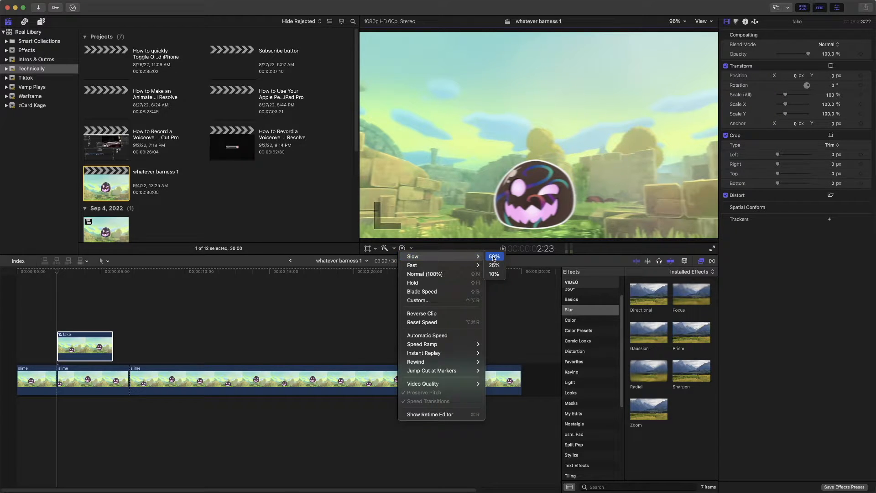
pyautogui.click(494, 255)
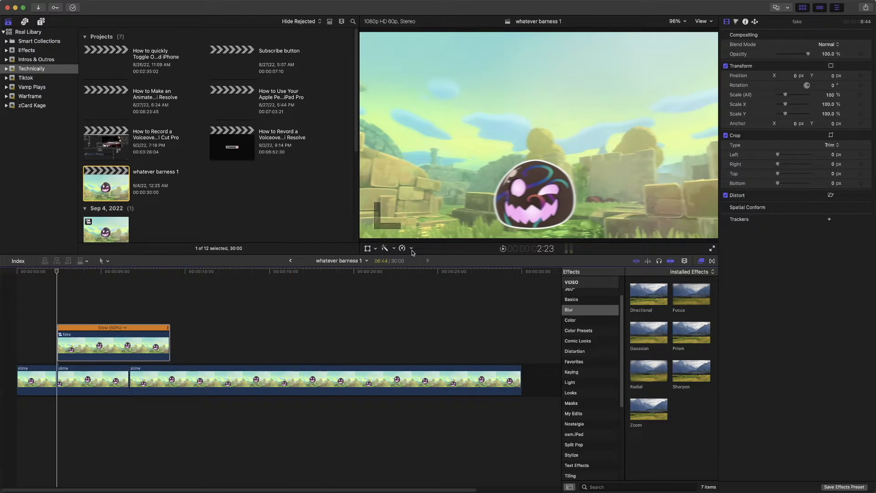
pyautogui.click(412, 248)
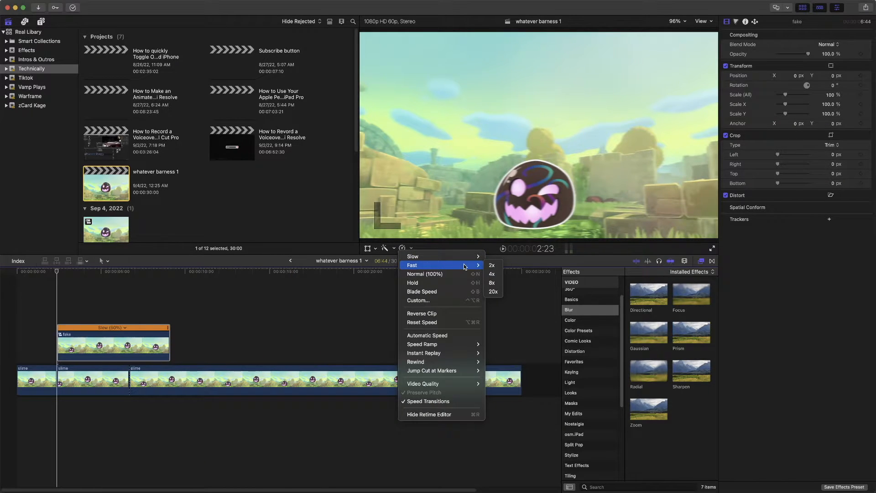
pyautogui.click(490, 265)
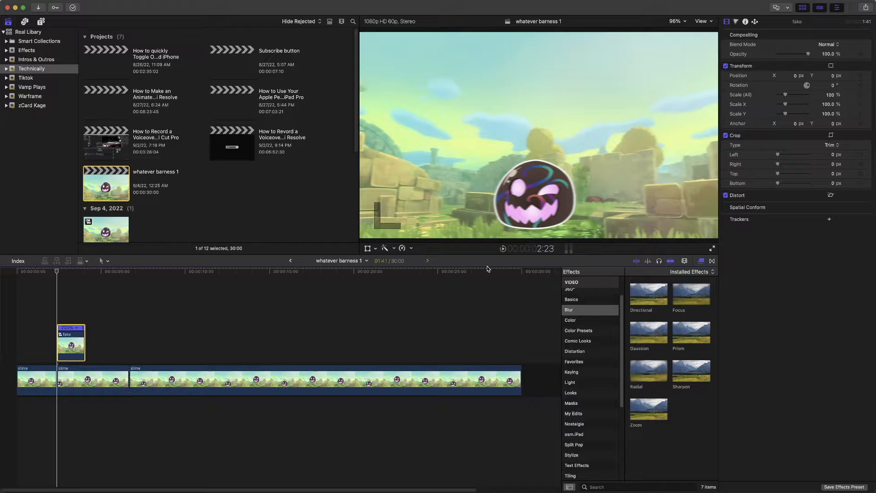
pyautogui.click(157, 271)
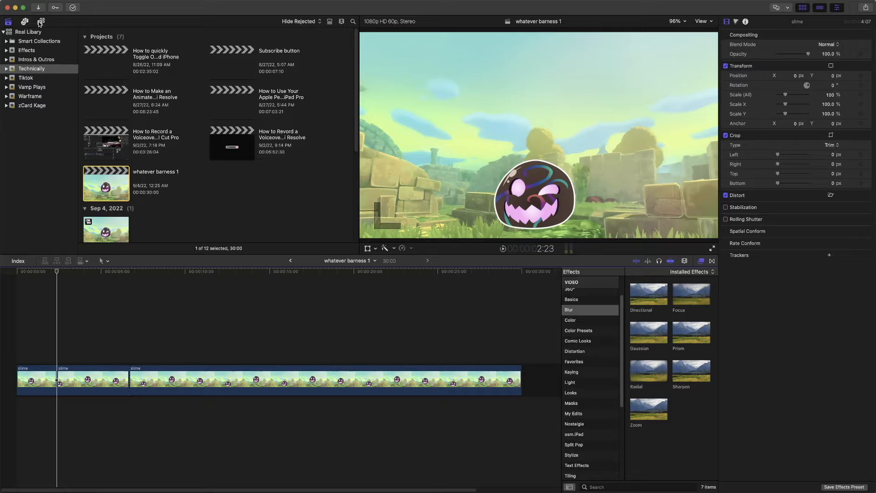
# - Connect the Fun Sub title from Favorites above the slime storyline and select it
pyautogui.click(42, 21)
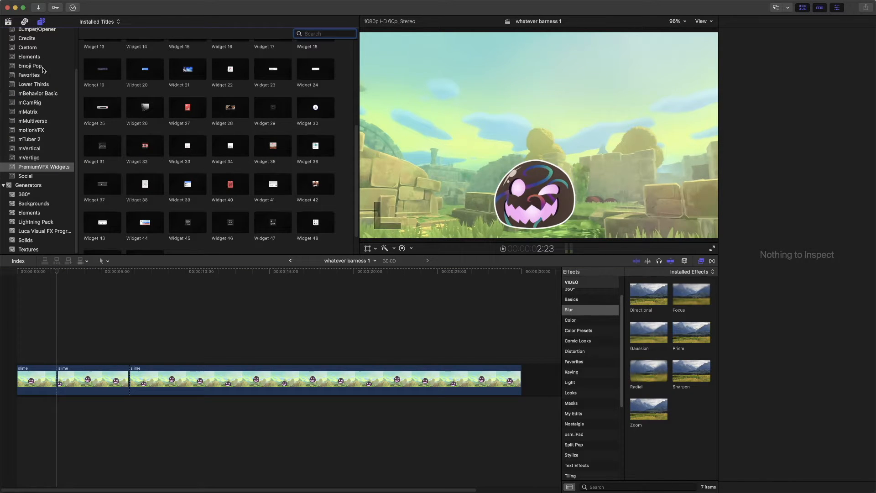
pyautogui.scroll(3)
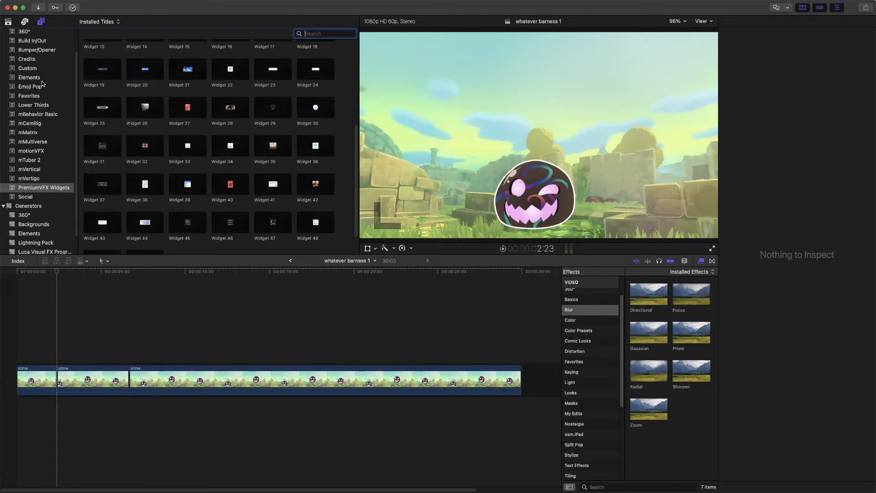
pyautogui.moveTo(39, 123)
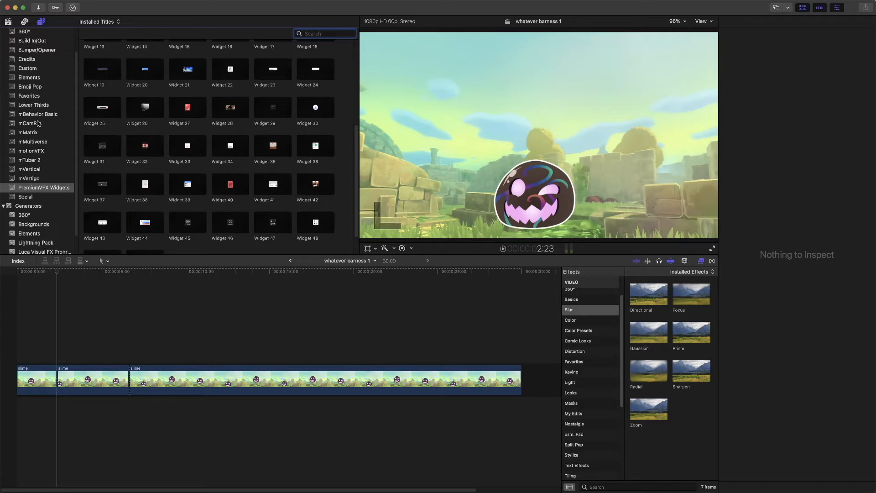
pyautogui.moveTo(30, 124)
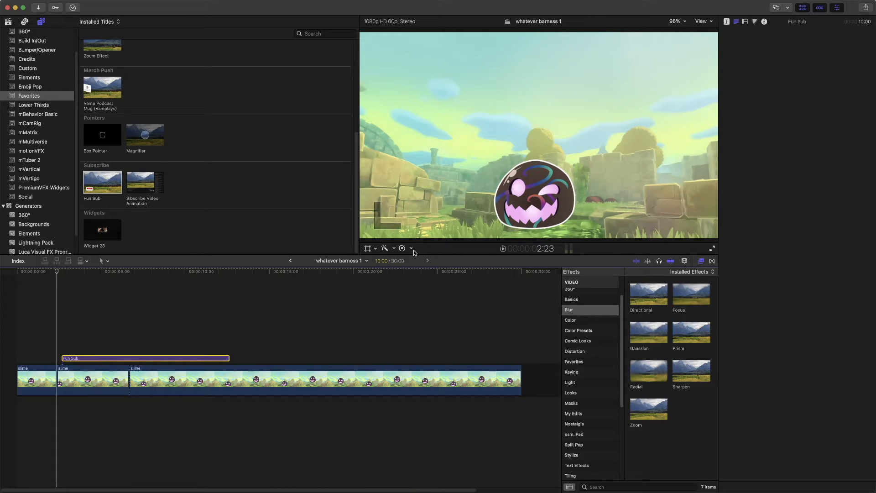
pyautogui.click(412, 248)
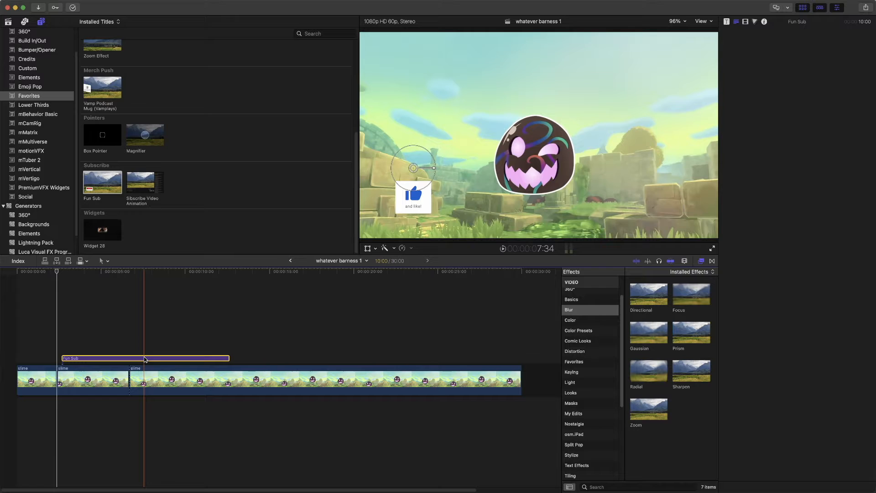
pyautogui.click(402, 248)
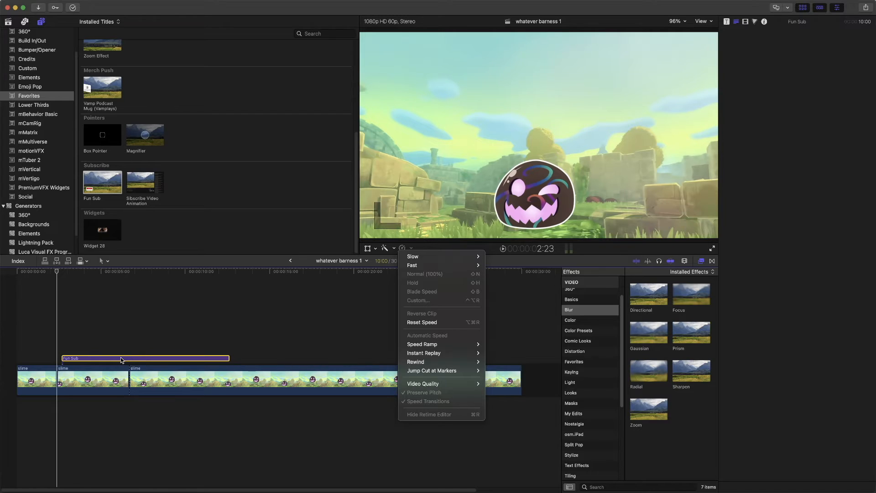
# - Make the Fun Sub title a compound clip named 'g' in the Technically event
pyautogui.rightClick(145, 357)
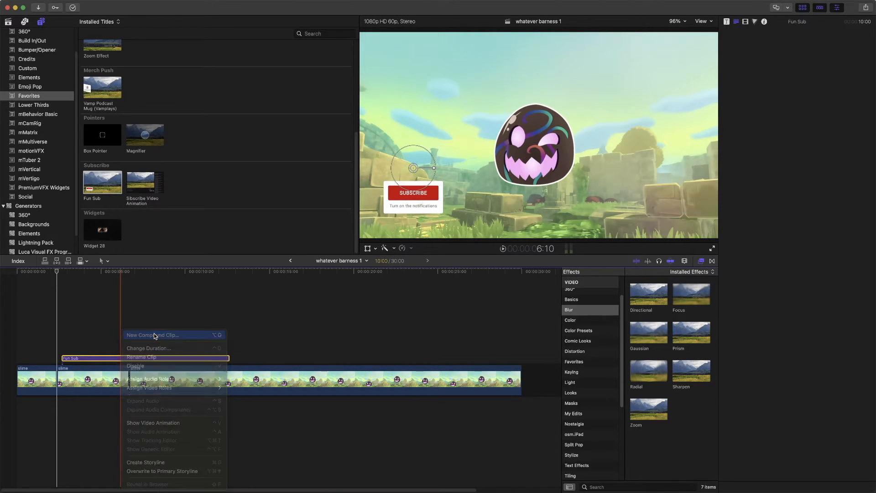
pyautogui.click(153, 335)
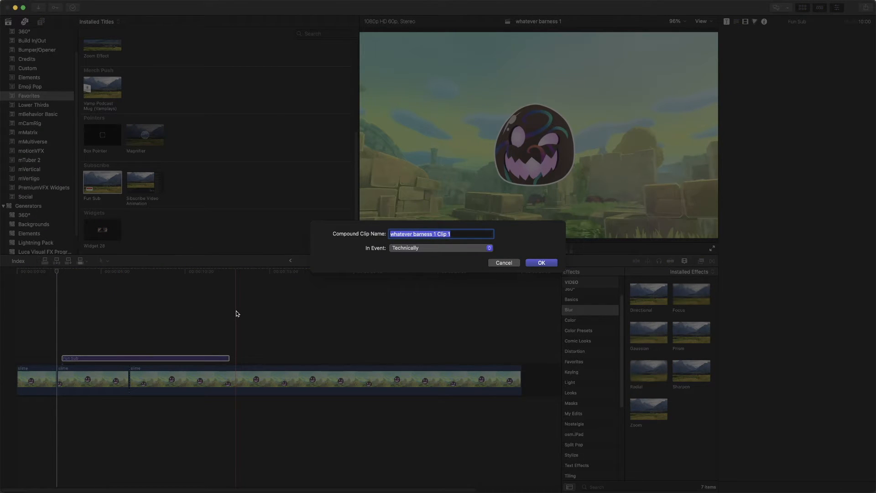
pyautogui.write('g')
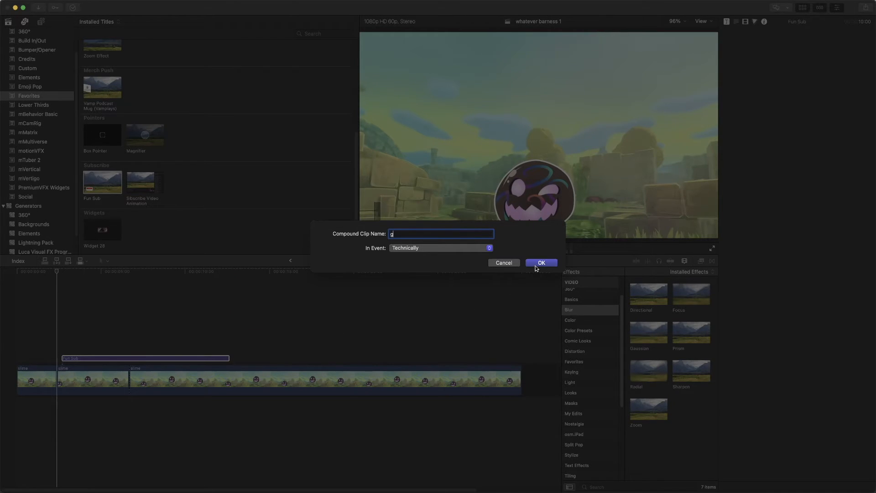
pyautogui.click(539, 263)
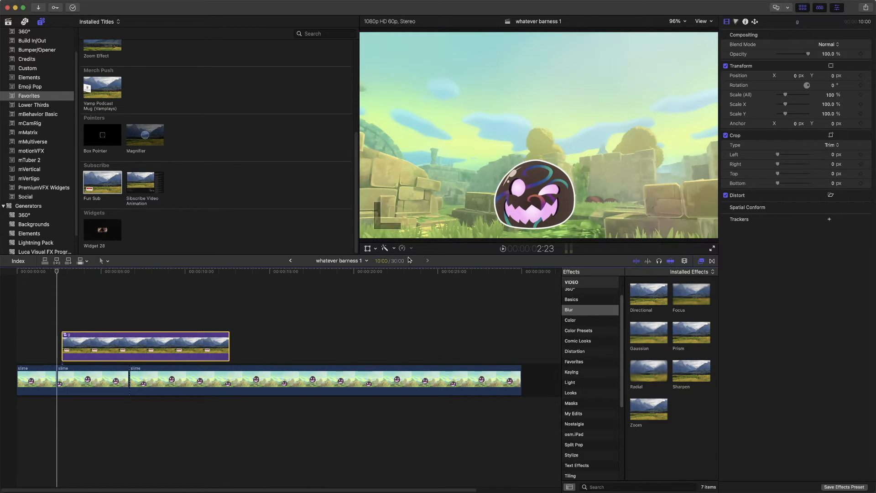
pyautogui.moveTo(411, 252)
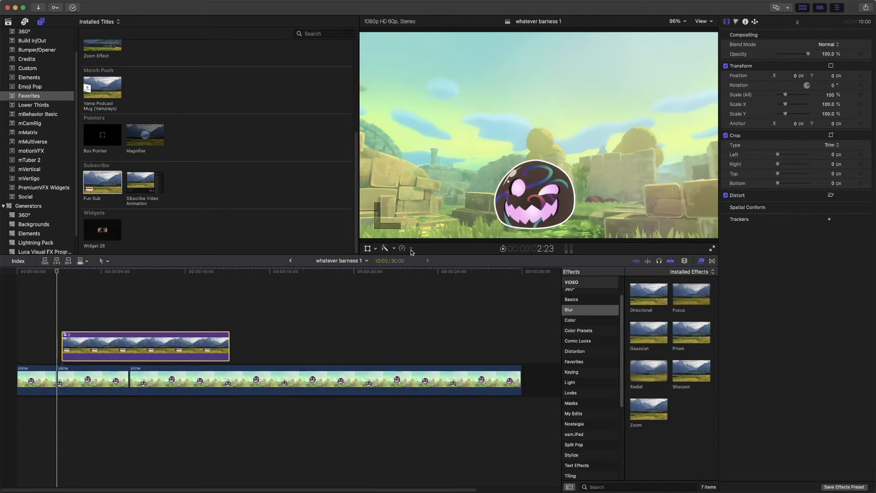
# - Retime the g compound clip to Fast 8x
pyautogui.click(402, 248)
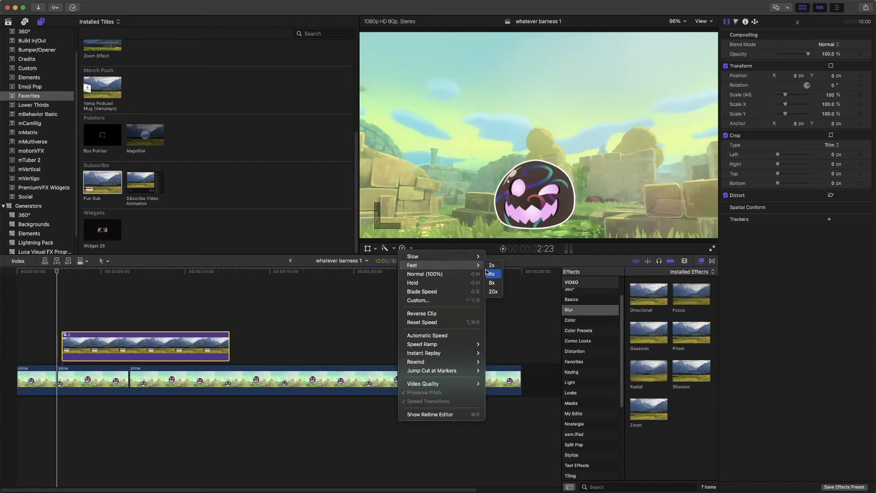
pyautogui.click(492, 274)
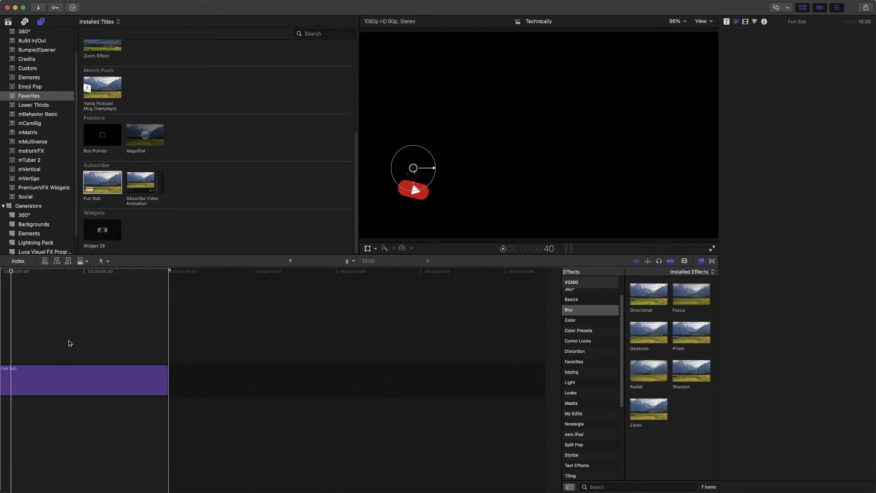
# - Preview inside the compound clip, then return toward the whatever barness 1 timeline
pyautogui.click(94, 285)
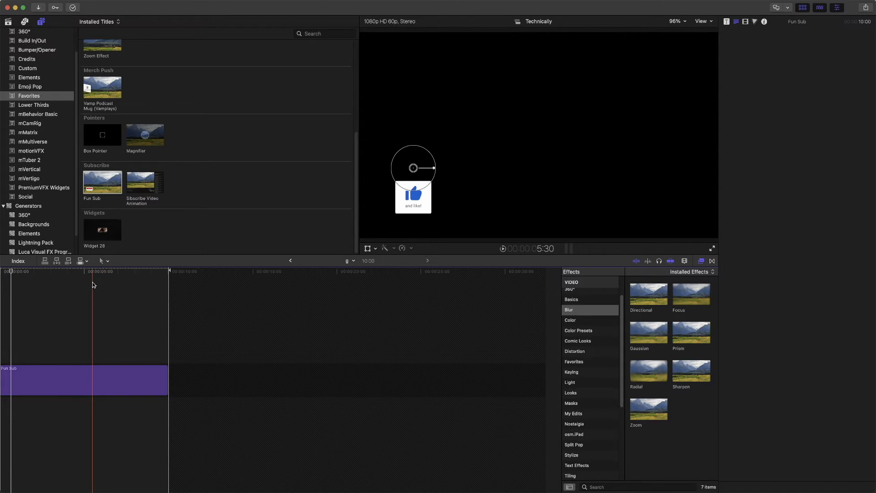
pyautogui.click(123, 379)
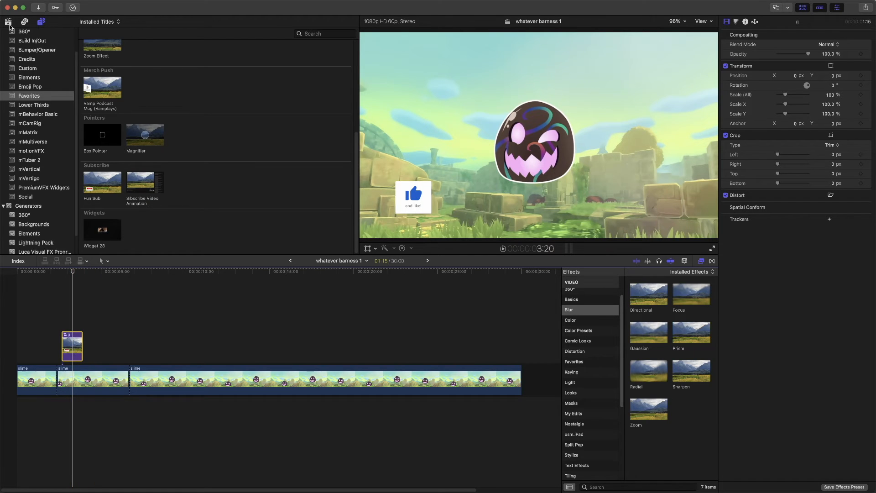
# - Select the 'g' compound clip in the event browser and list the Share export destinations
pyautogui.click(9, 21)
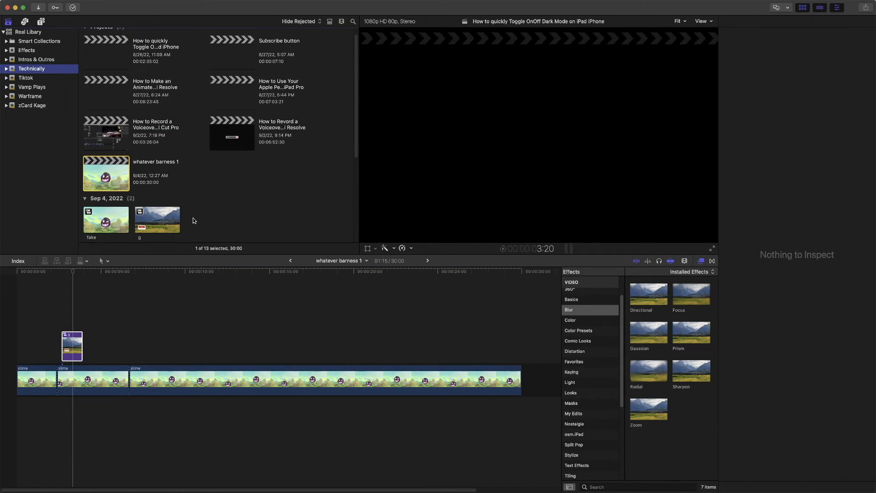
pyautogui.click(157, 210)
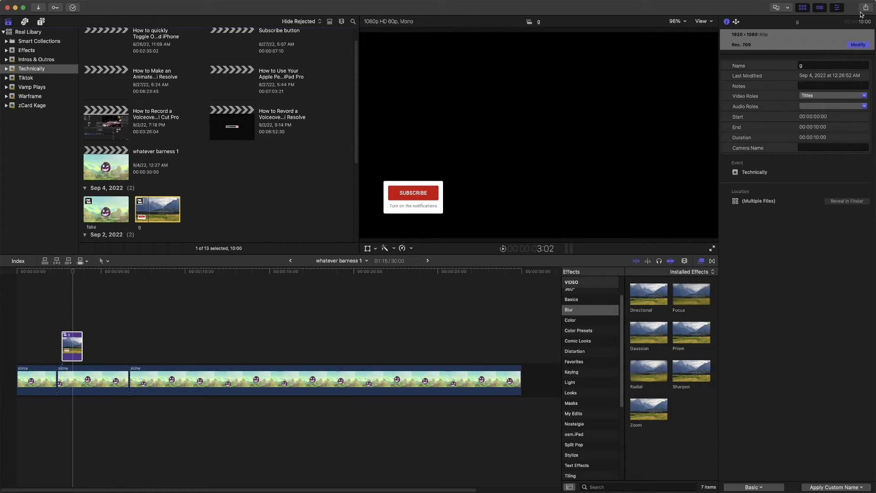
pyautogui.click(866, 7)
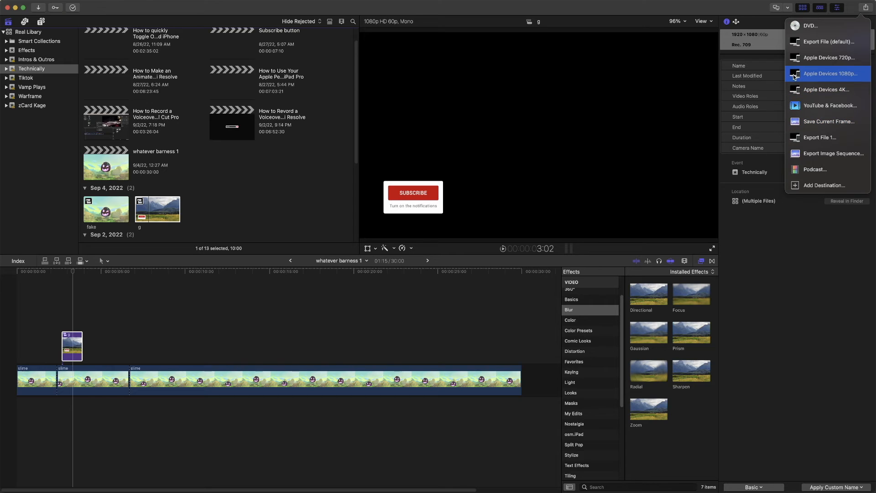
pyautogui.moveTo(867, 11)
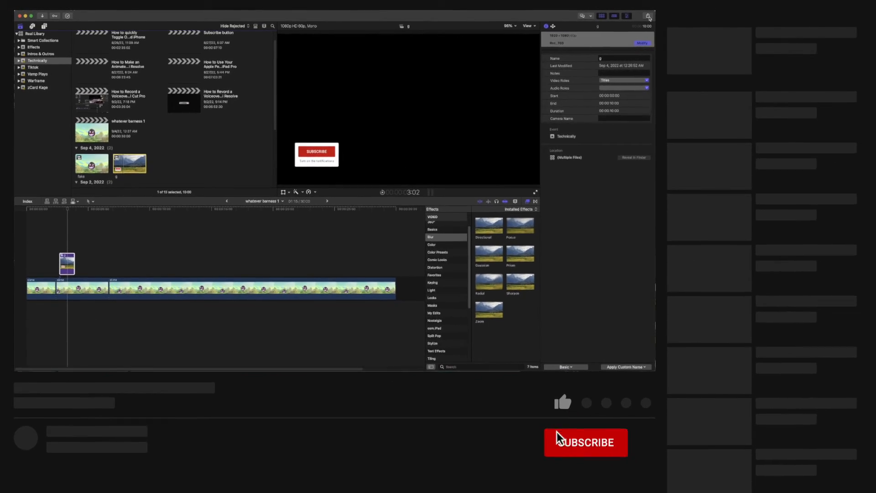
# - Dismiss the Share destinations list, keeping the 'g' clip selected
pyautogui.click(562, 402)
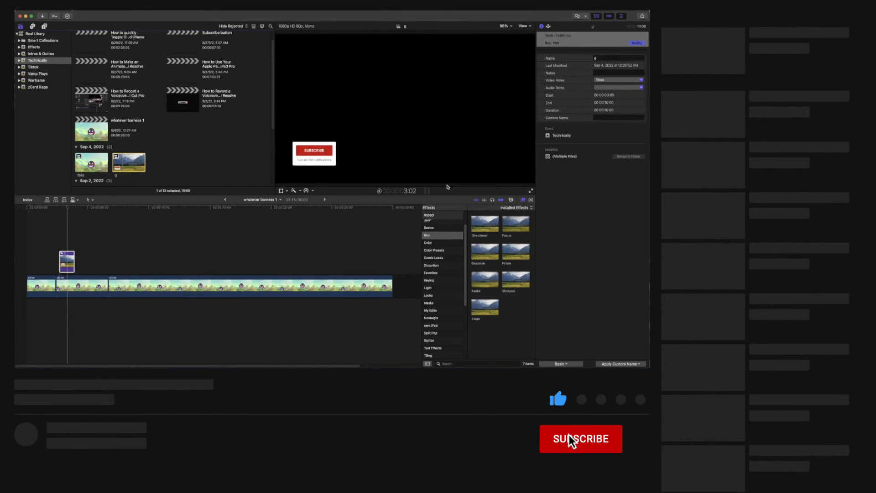
pyautogui.click(581, 439)
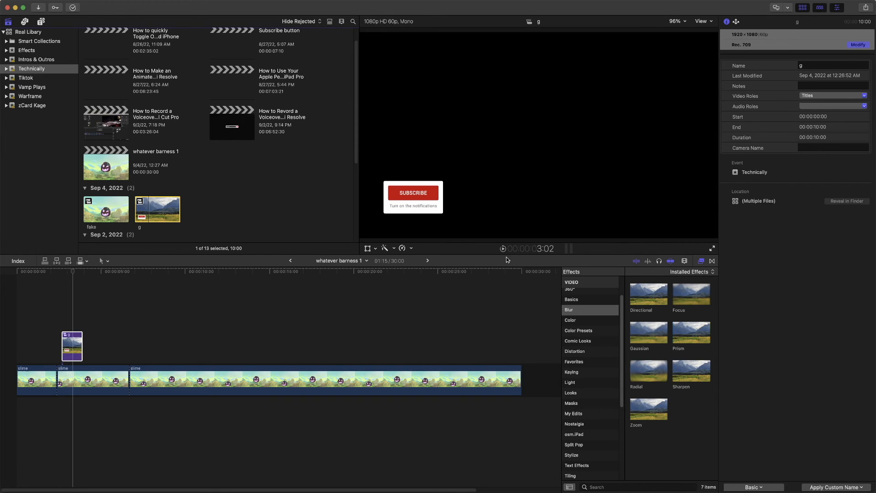
pyautogui.moveTo(499, 262)
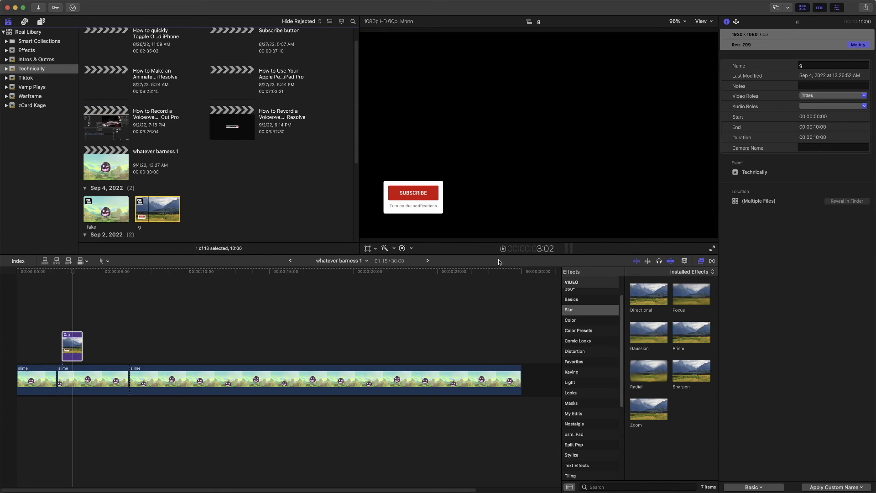